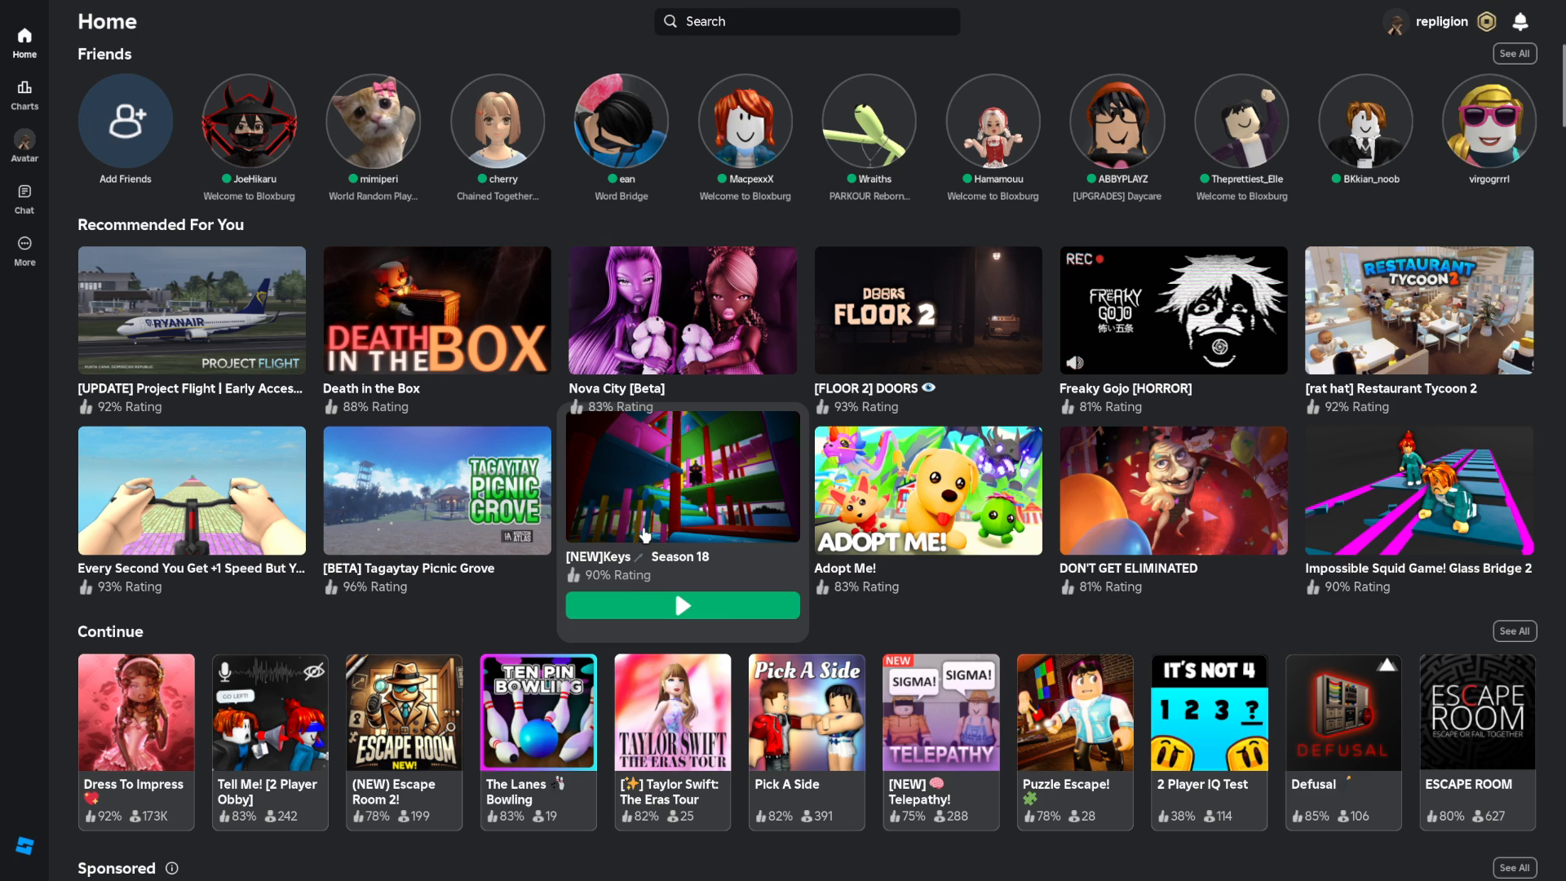
{"action": "mouse_move", "coordinate": [191, 490]}
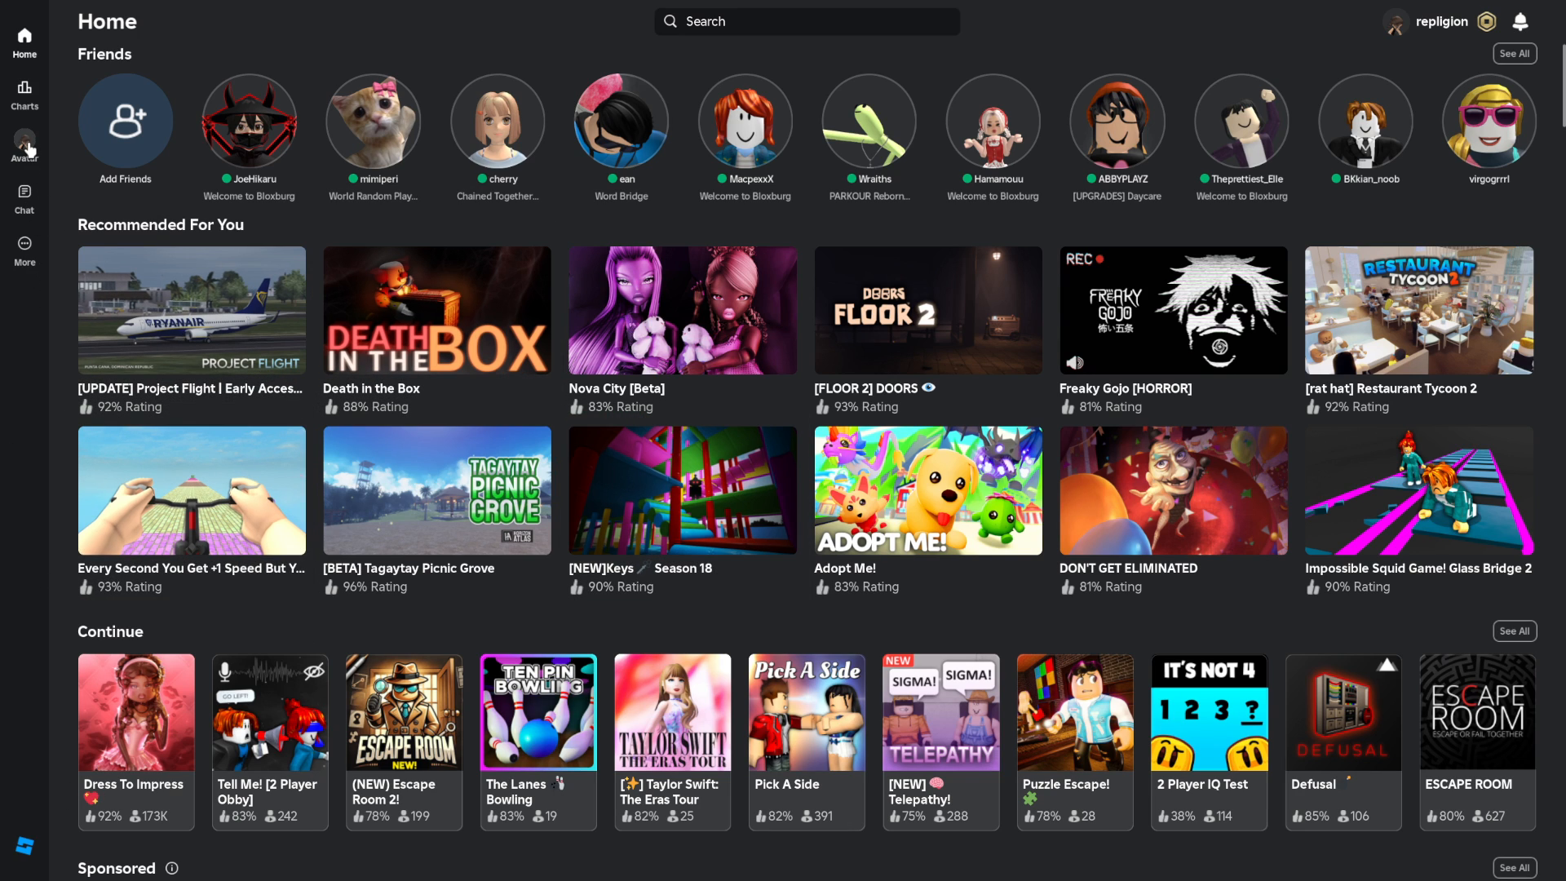
- Go from More to the profile panel and open Edit Profile
{"action": "left_click", "coordinate": [23, 248]}
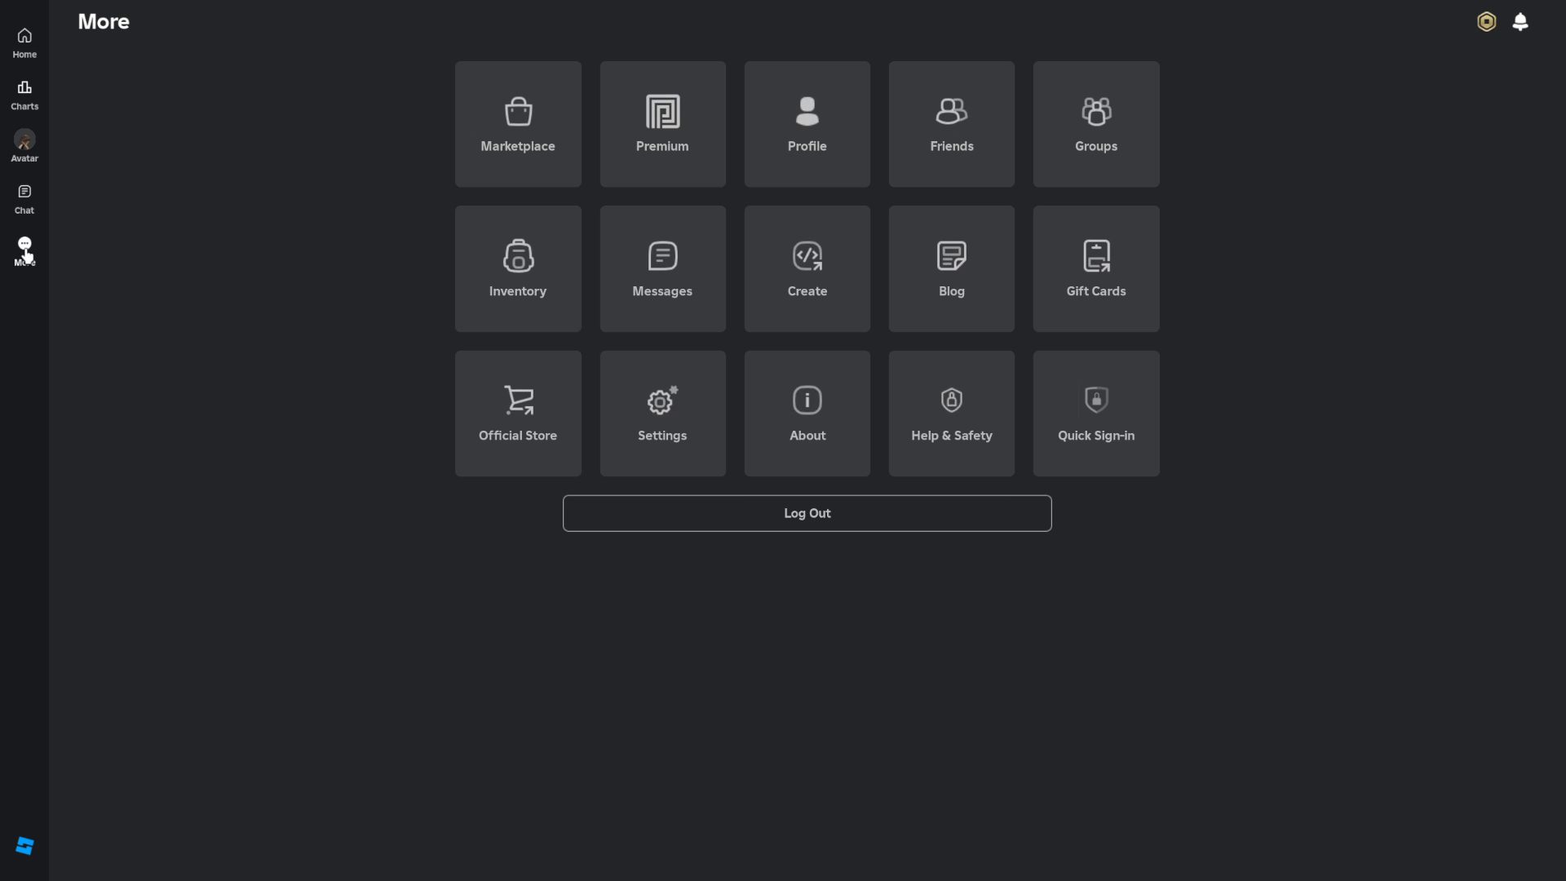
{"action": "left_click", "coordinate": [806, 124]}
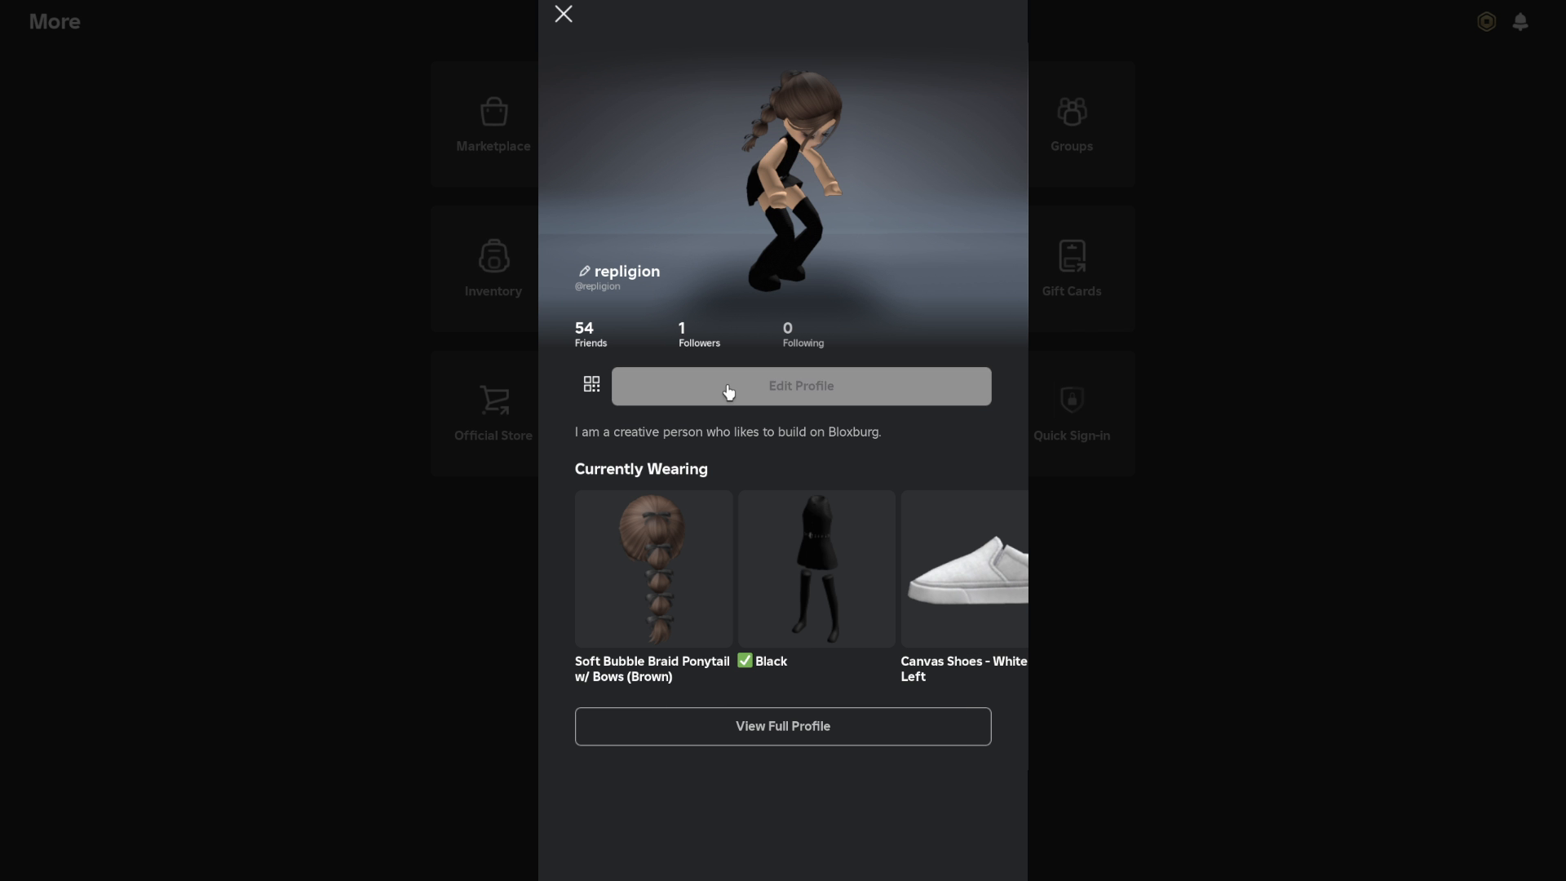
{"action": "left_click", "coordinate": [800, 387]}
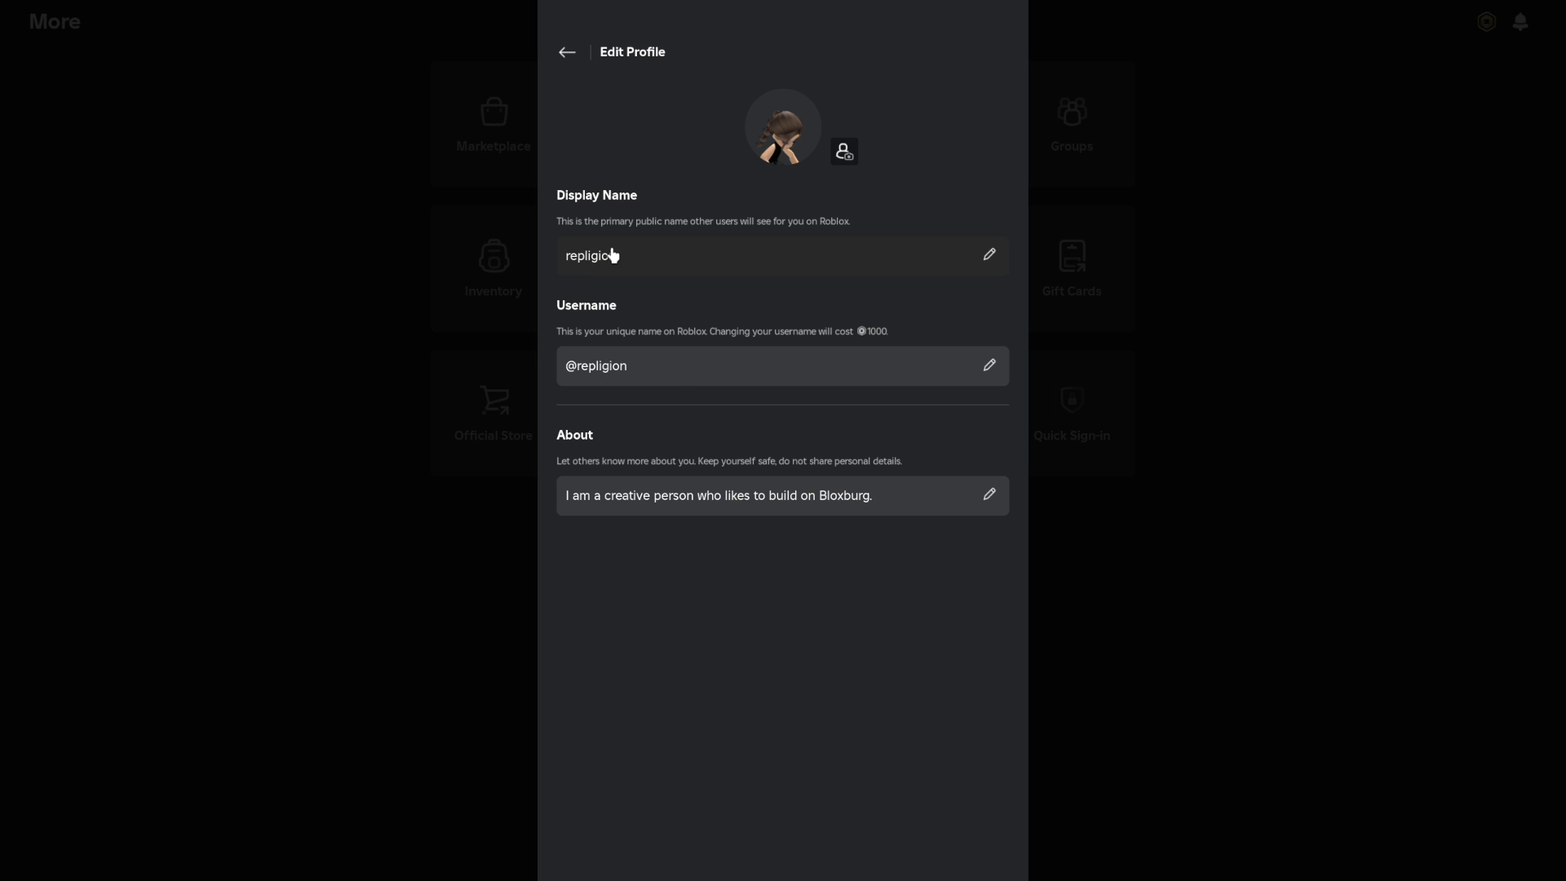
- Replace the display name 'repligion' with 'nina' and save it
{"action": "left_click", "coordinate": [989, 255]}
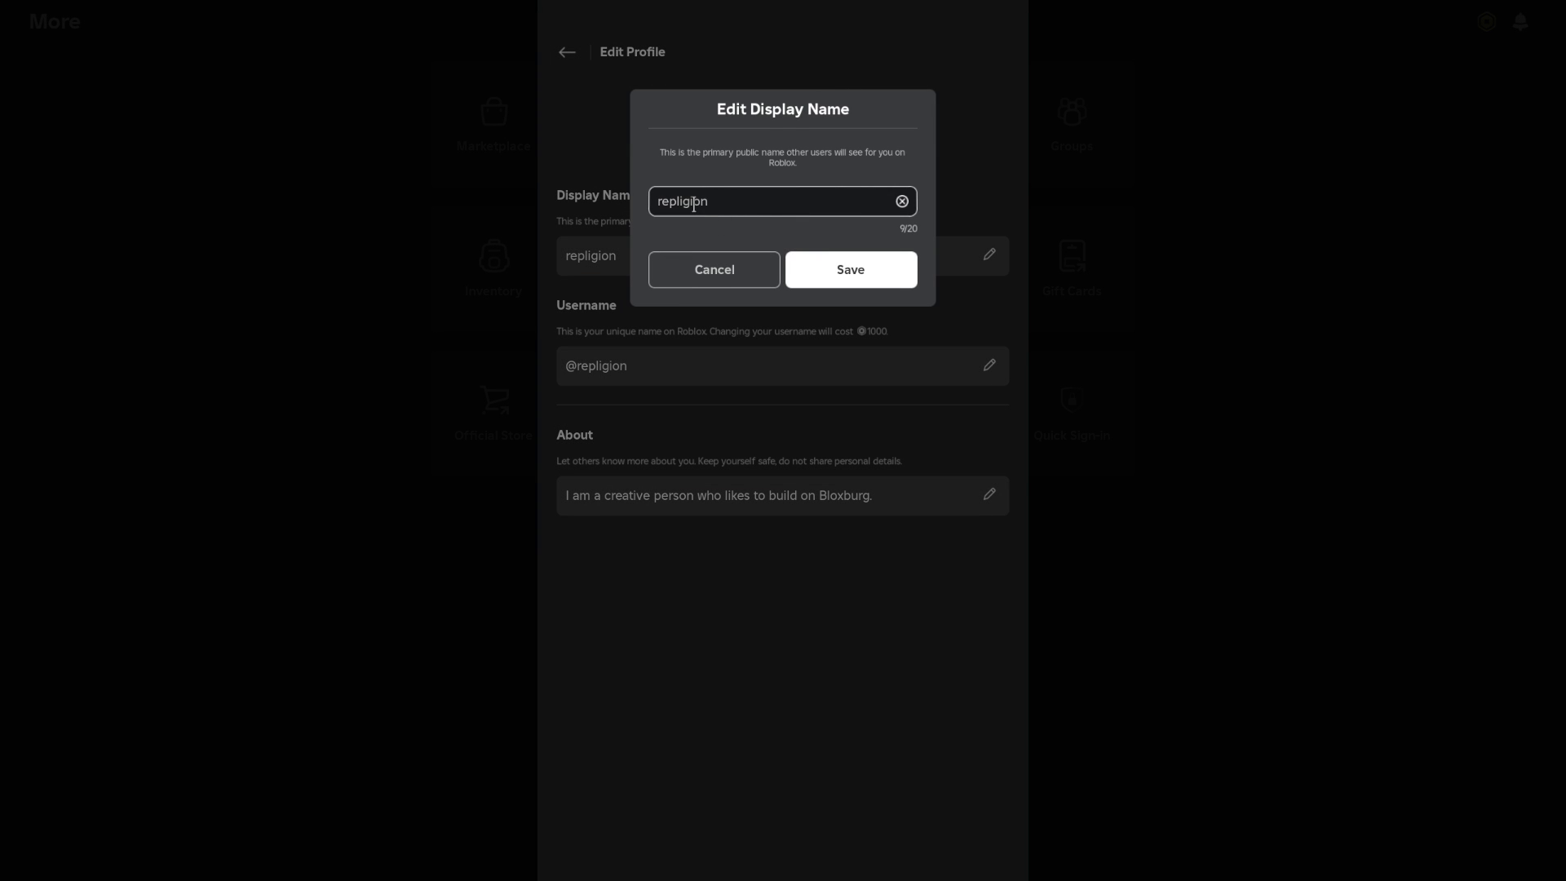
{"action": "mouse_move", "coordinate": [712, 188]}
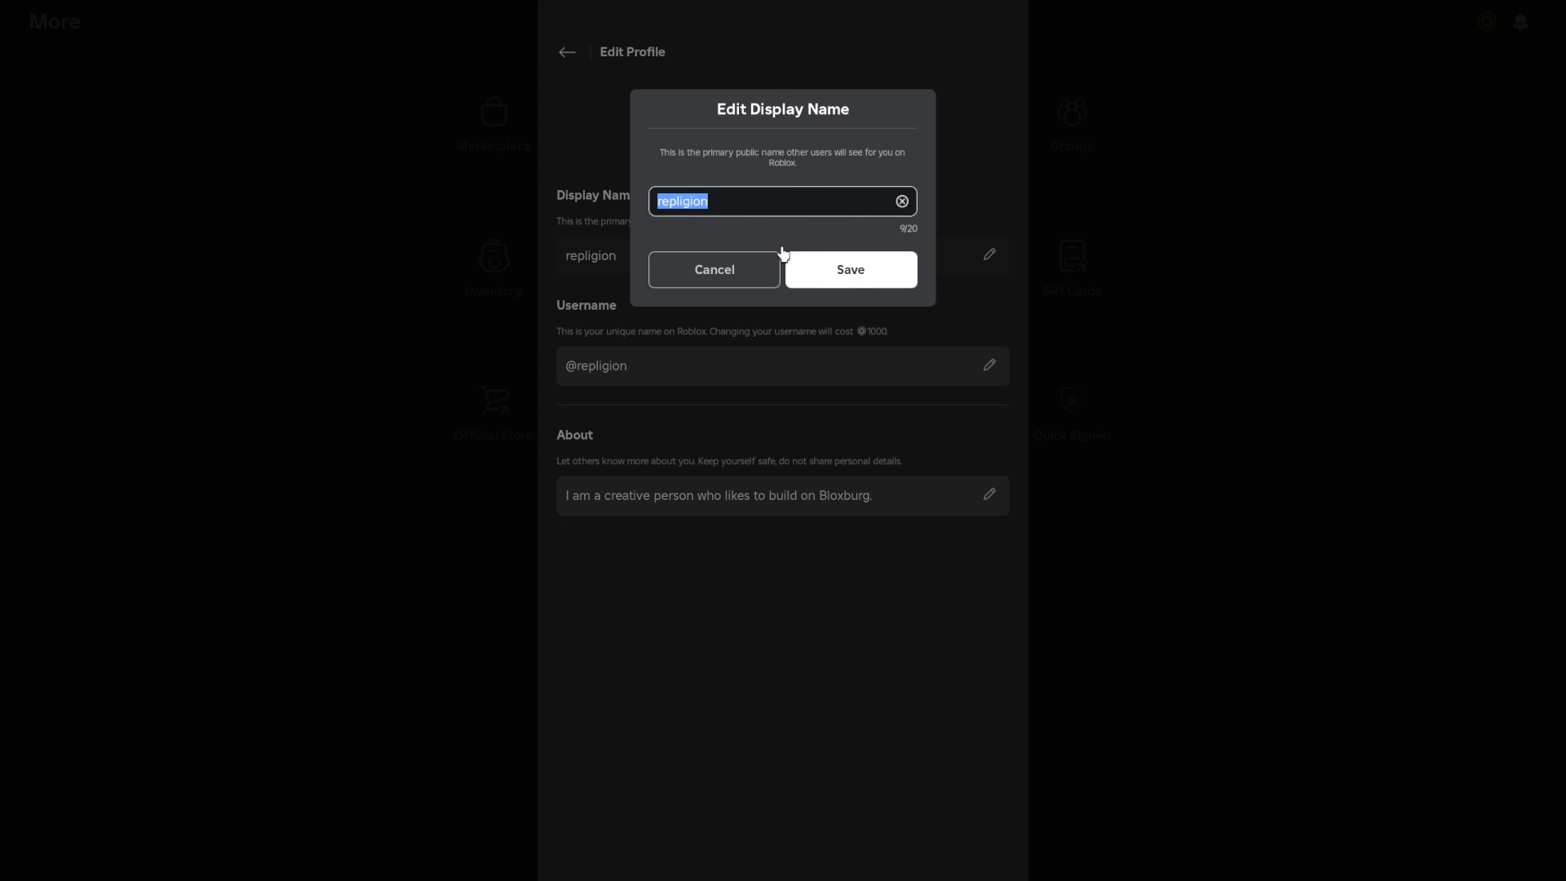
{"action": "type", "text": "nina"}
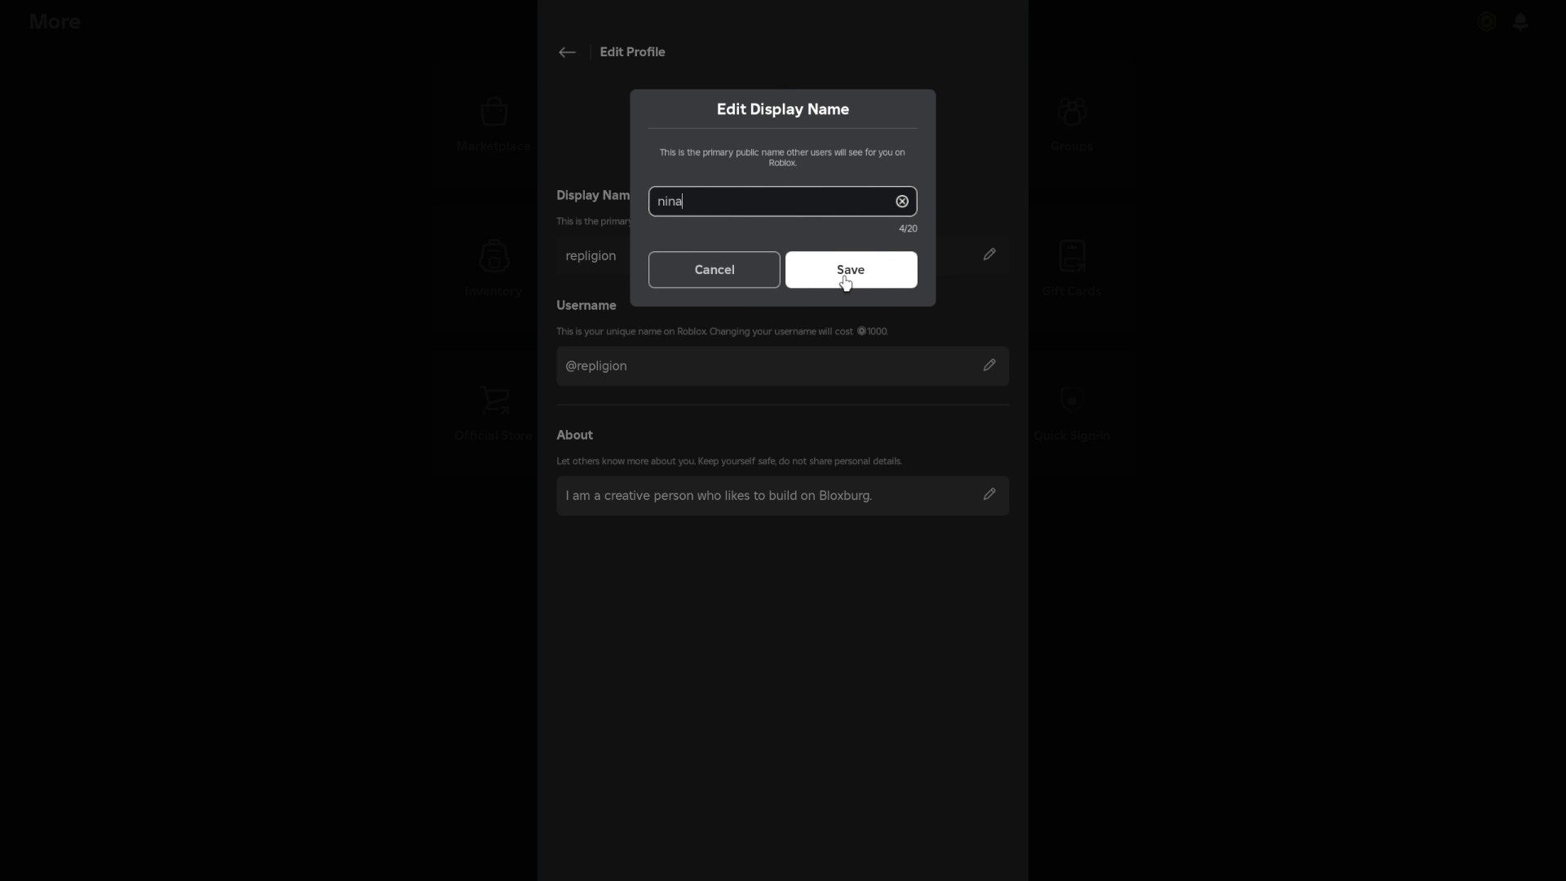
{"action": "left_click", "coordinate": [849, 270]}
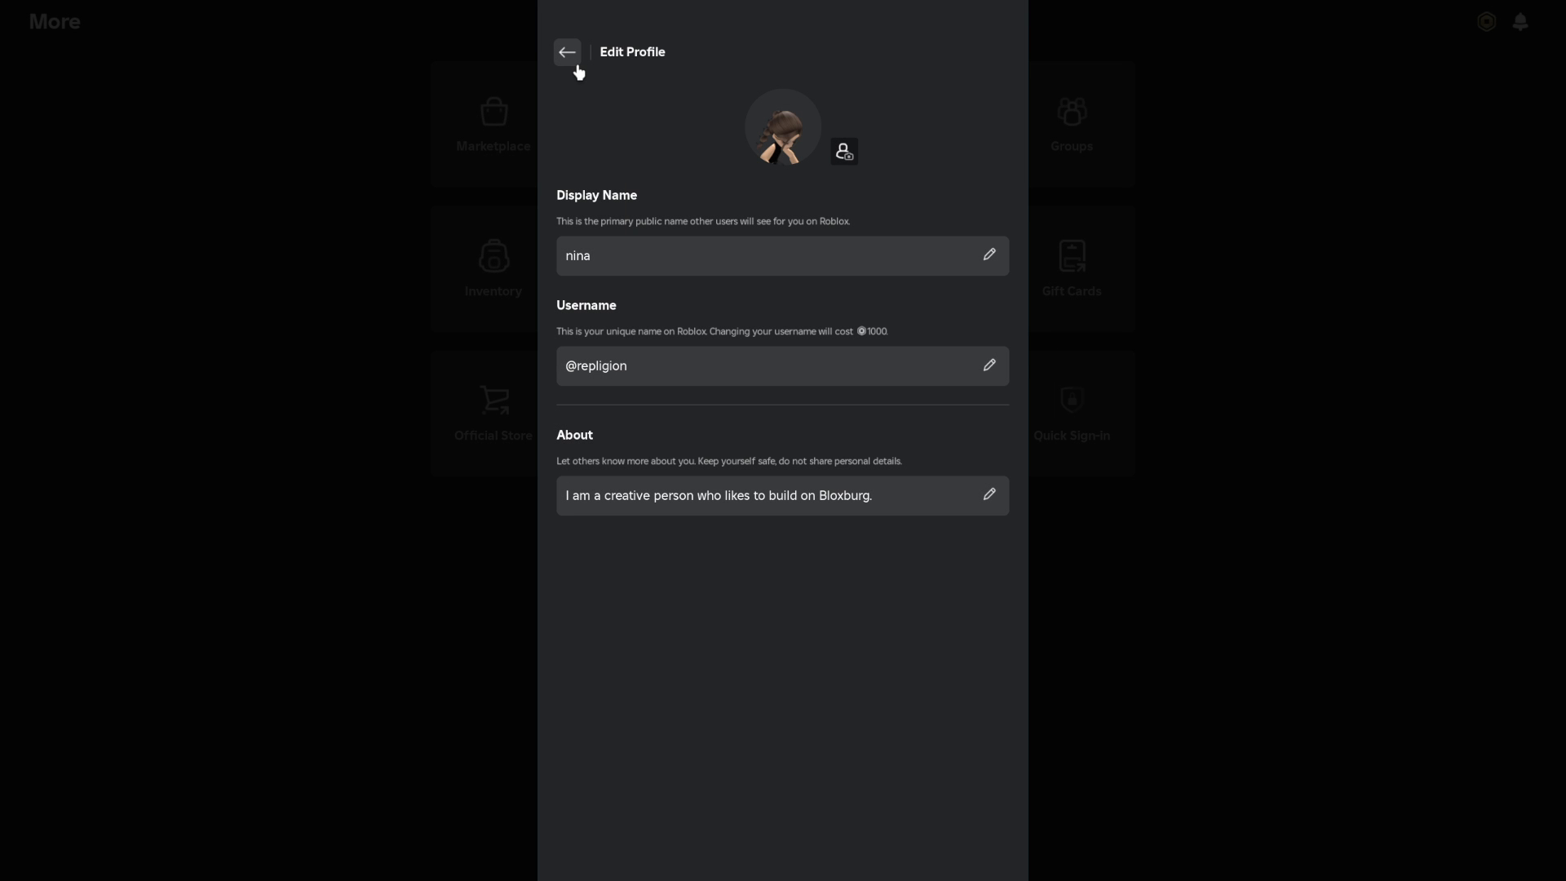
{"action": "mouse_move", "coordinate": [320, 81]}
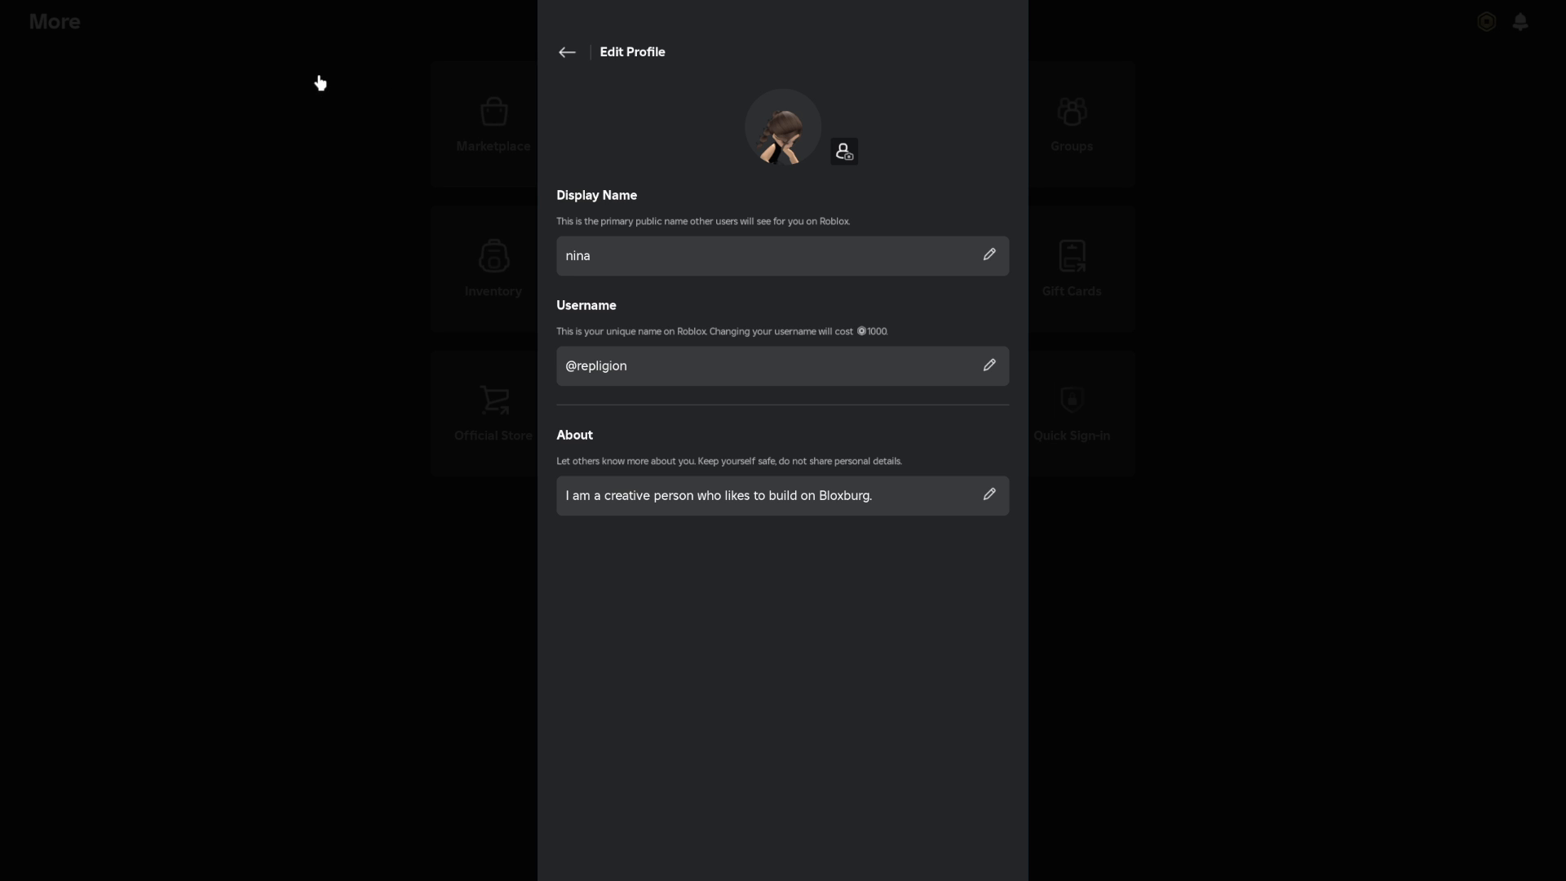
- Return to the profile panel, now showing the display name 'nina'
{"action": "left_click", "coordinate": [566, 50]}
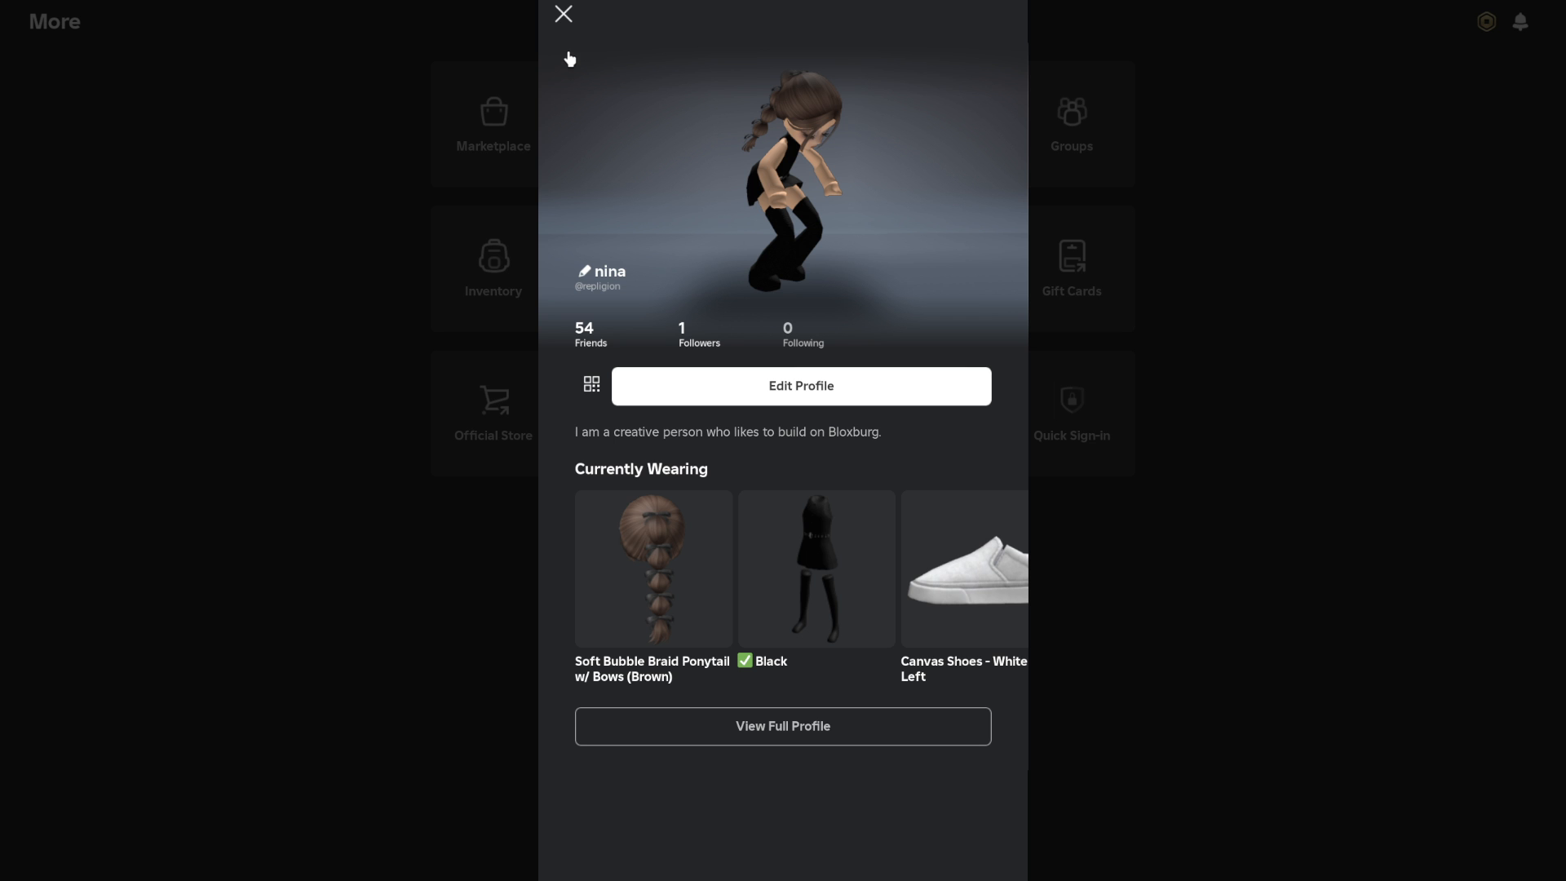
{"action": "mouse_move", "coordinate": [562, 19]}
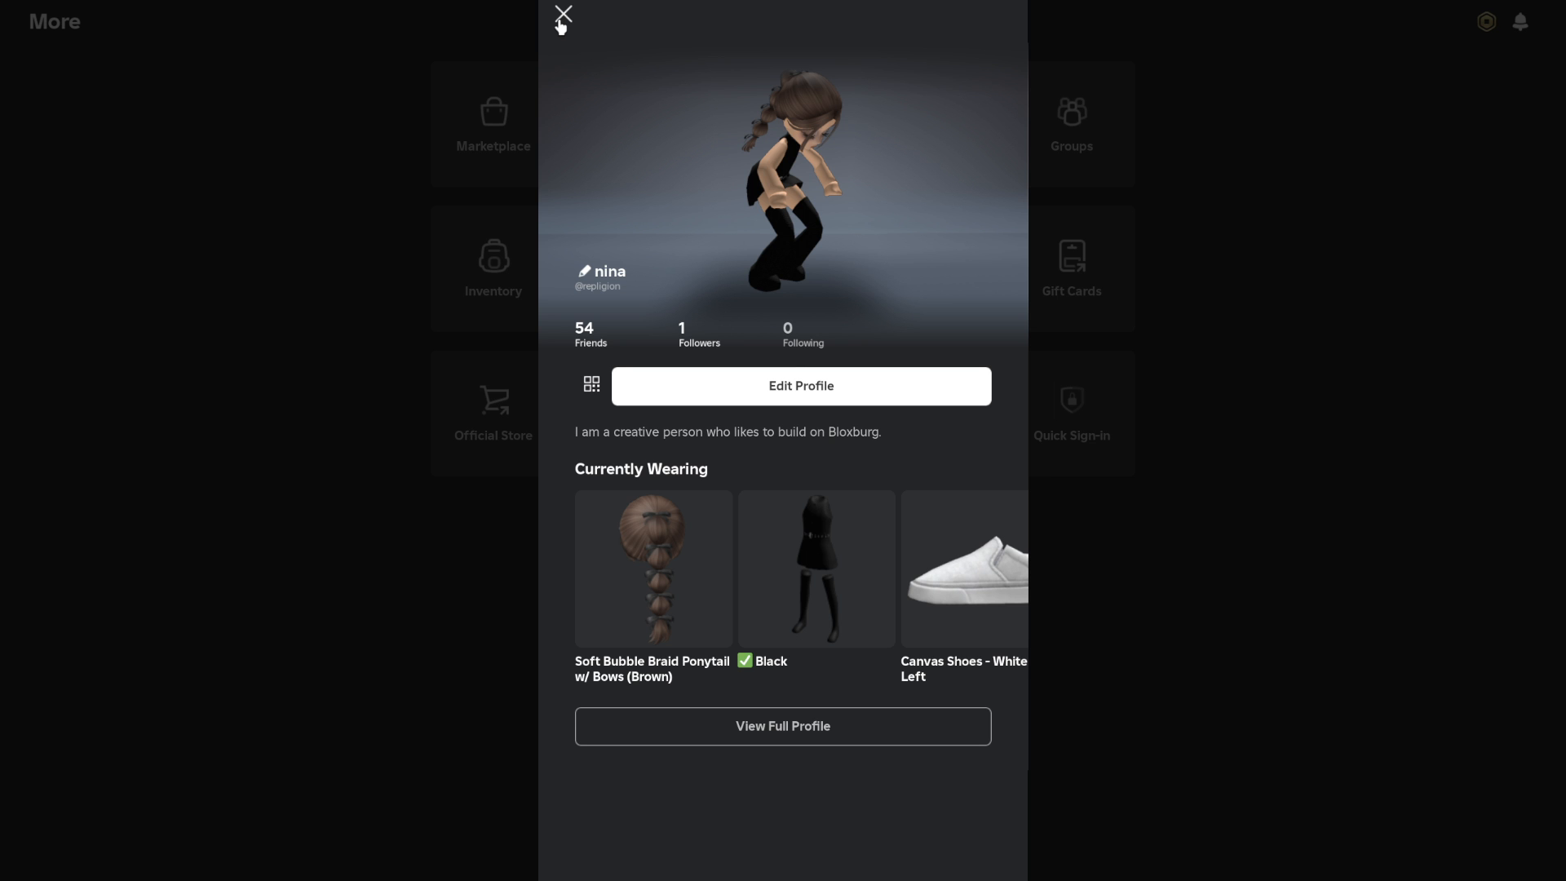
{"action": "mouse_move", "coordinate": [552, 41]}
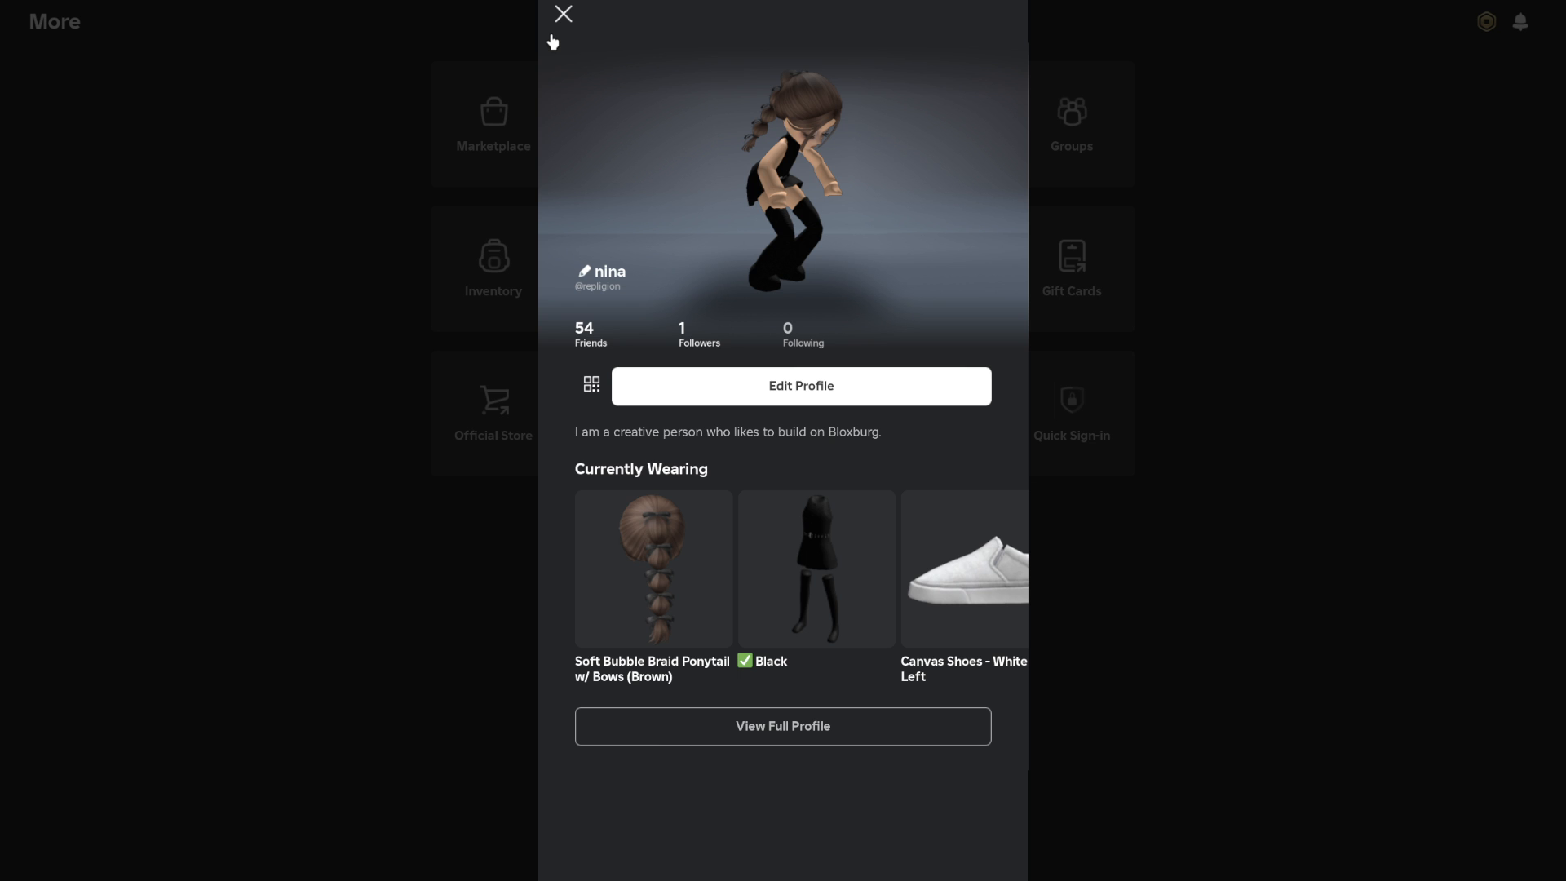
{"action": "mouse_move", "coordinate": [546, 45]}
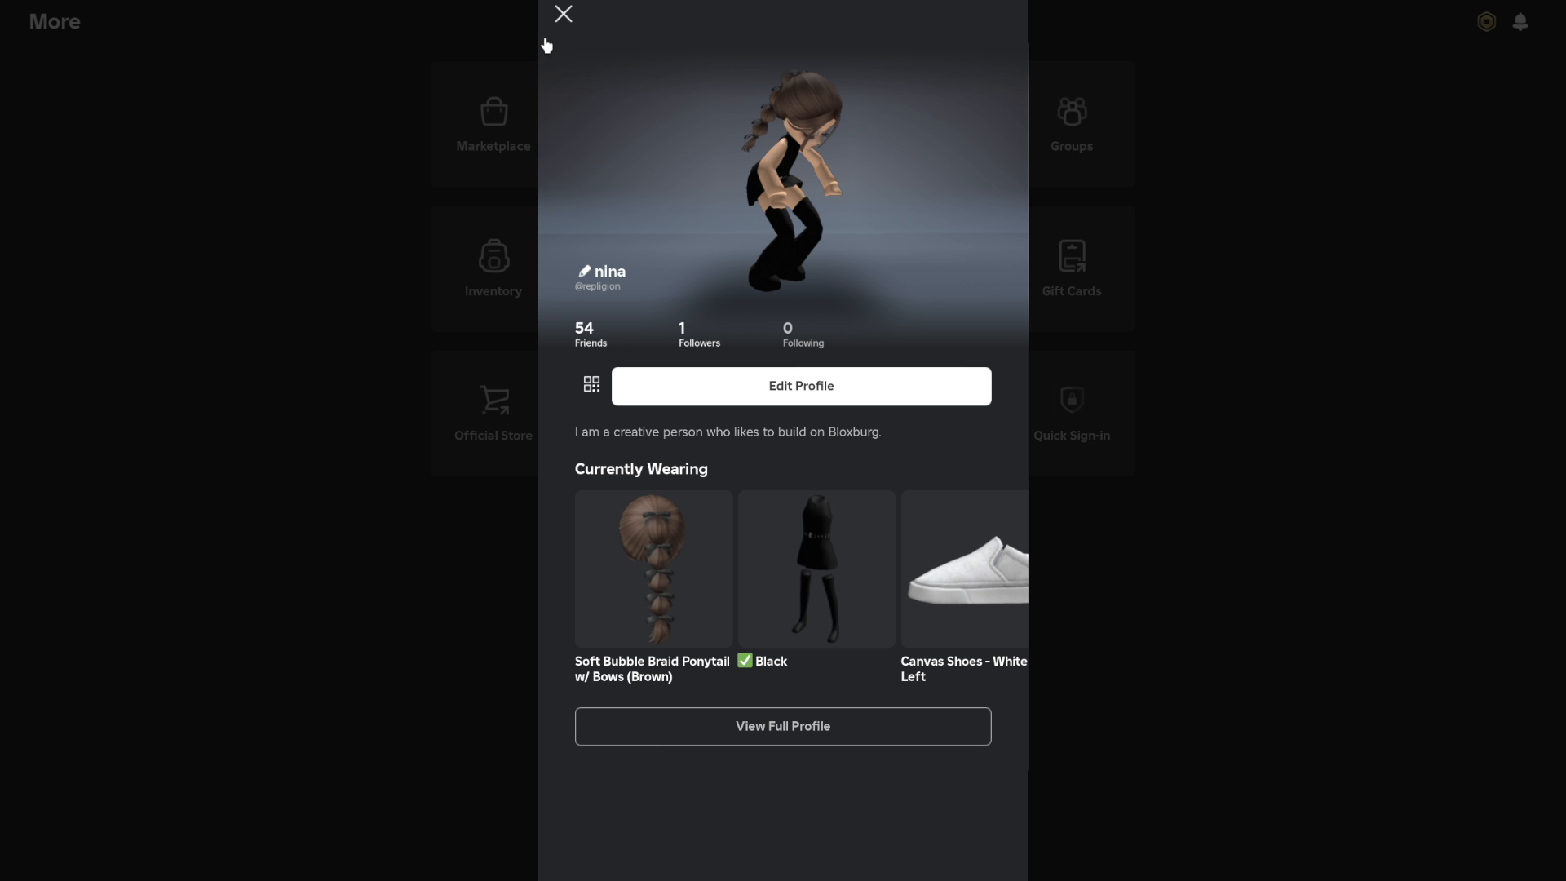